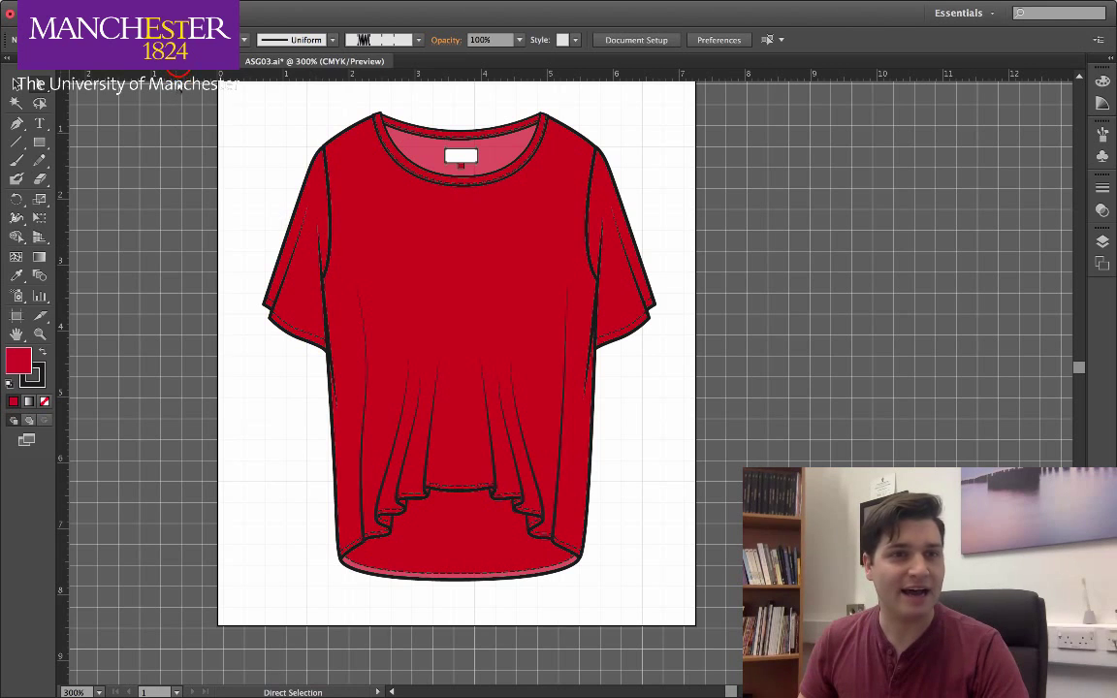
Choose Pink Logo.ai from the GARMENTS folder for linked placement into the T-shirt document
left_click(131, 60)
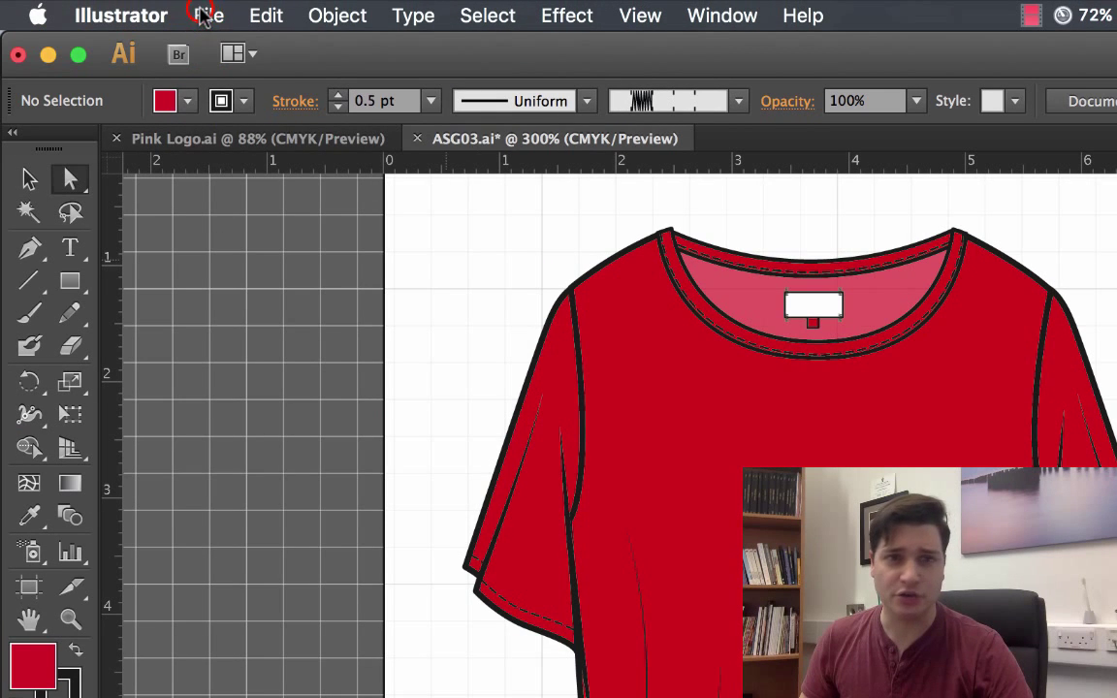
left_click(208, 16)
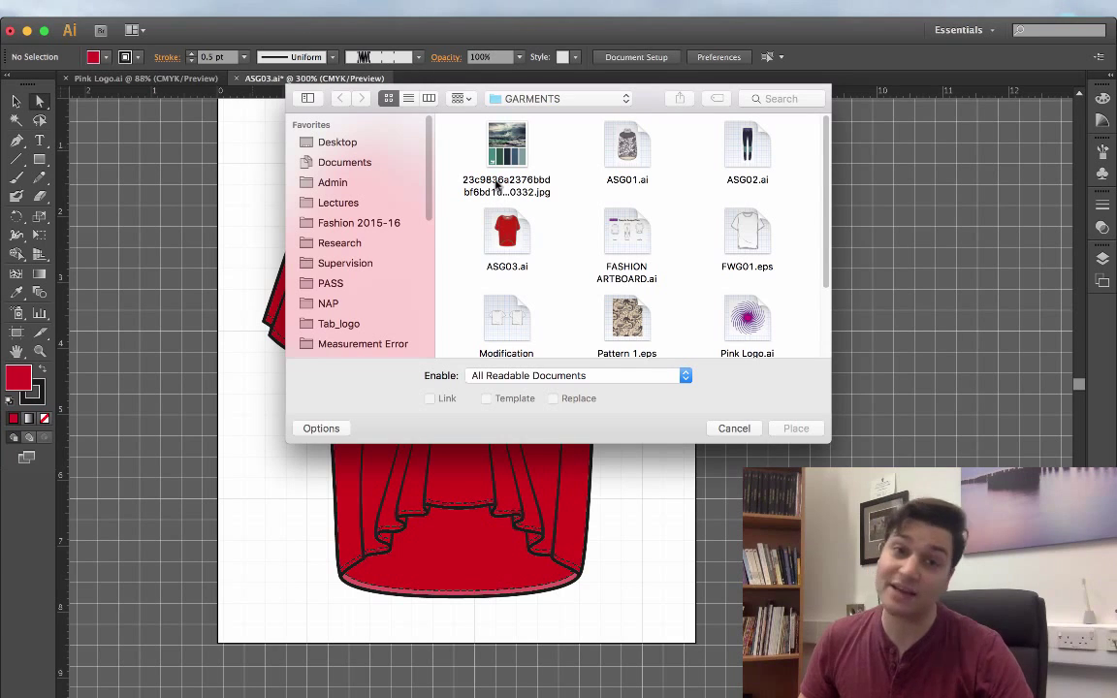
scroll("down", 3)
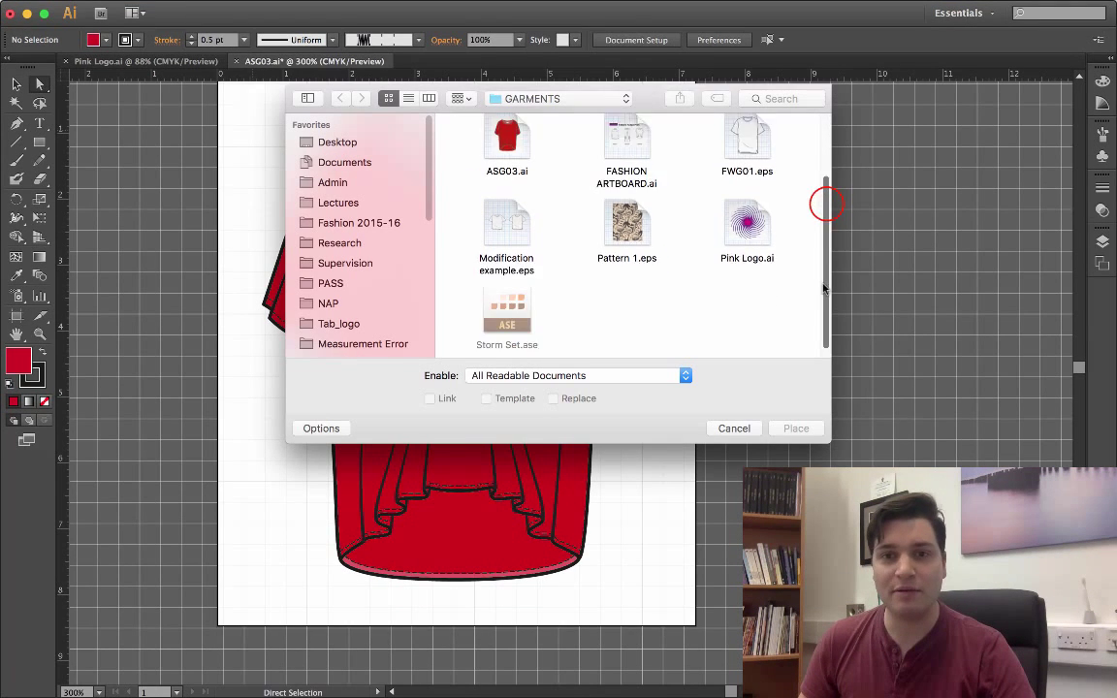
left_click(747, 217)
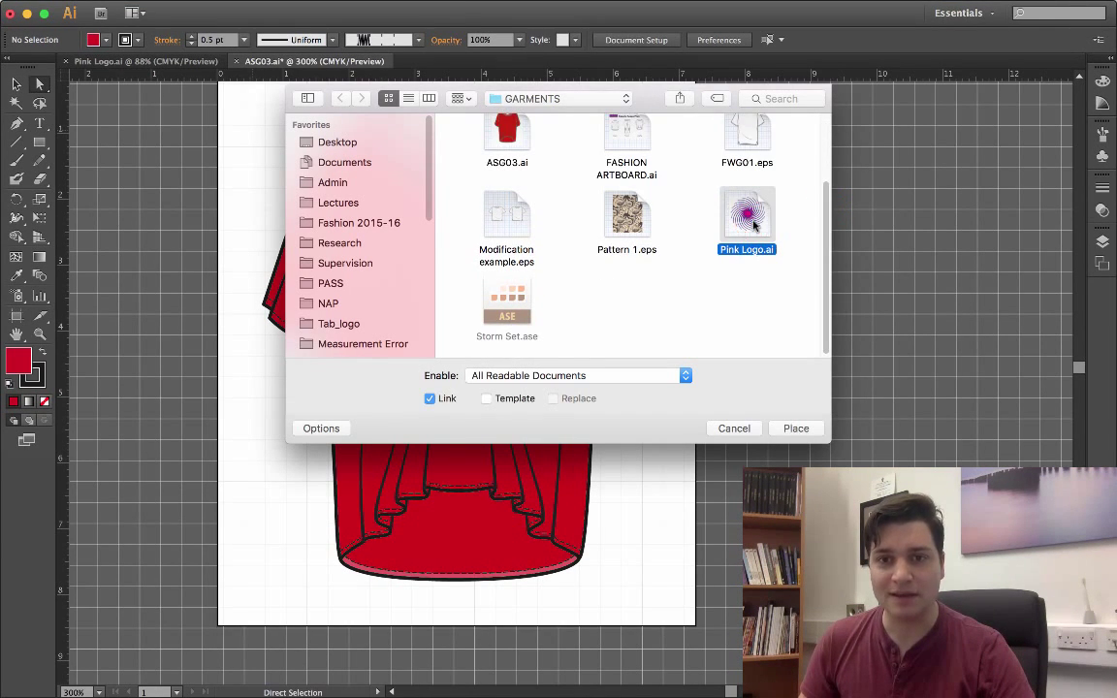
left_click(794, 429)
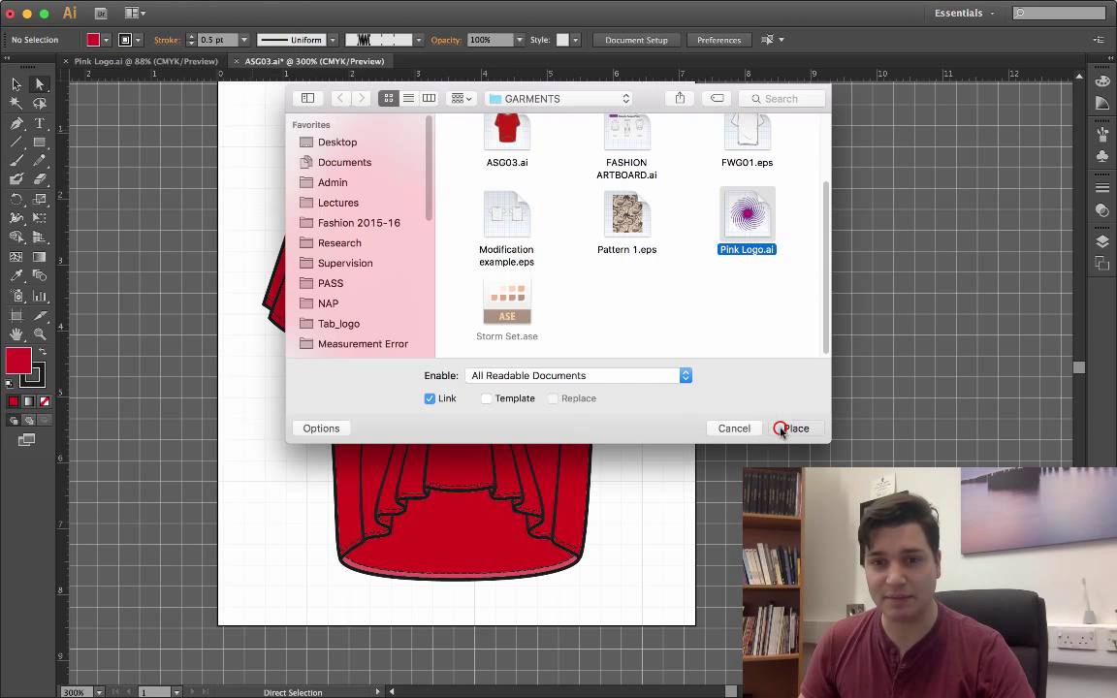
left_click(797, 429)
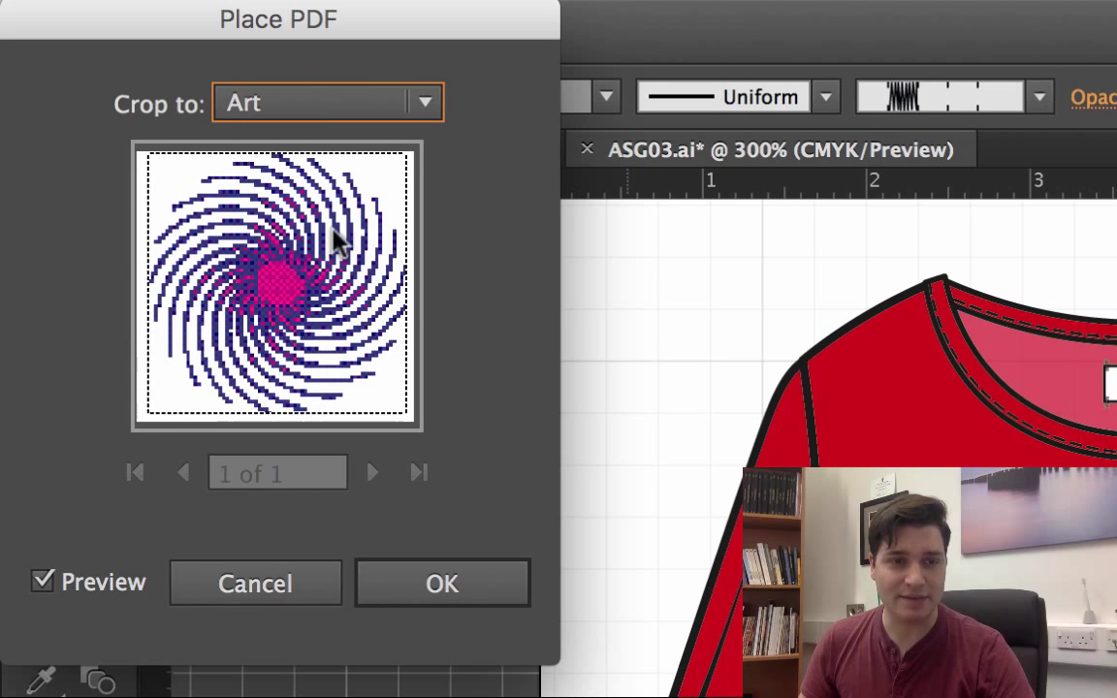
Confirm the Place PDF options with Crop to Art so the spiral logo lands in the document
left_click(442, 582)
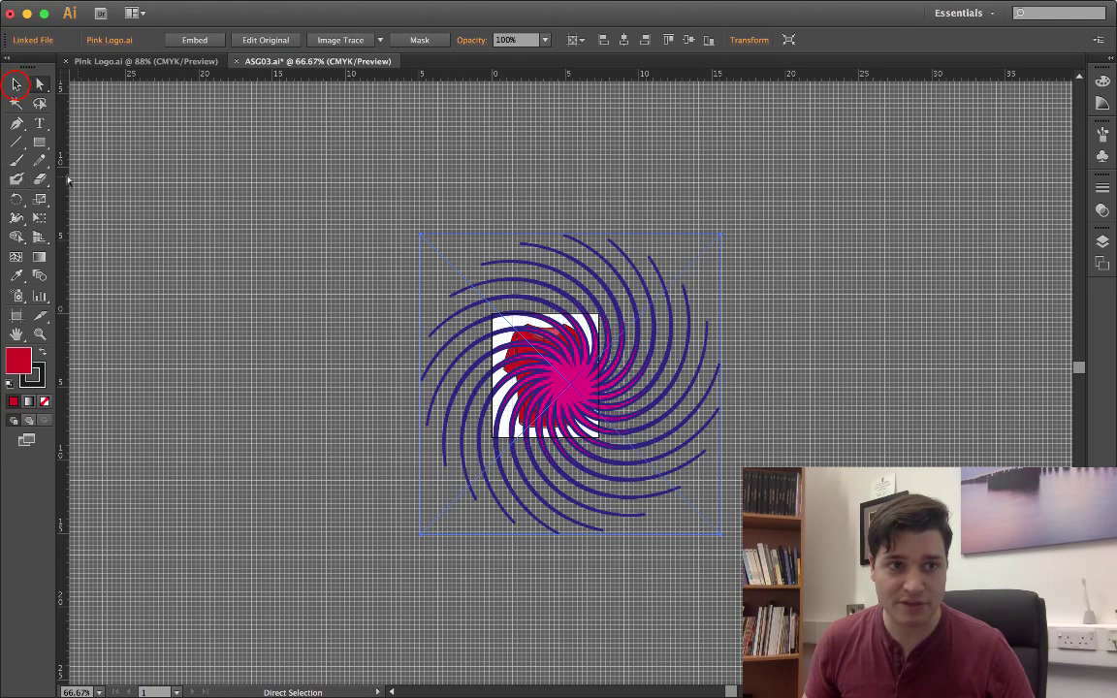
Scale the logo down and drag it with the Selection tool onto the shirt's left chest
left_click(15, 87)
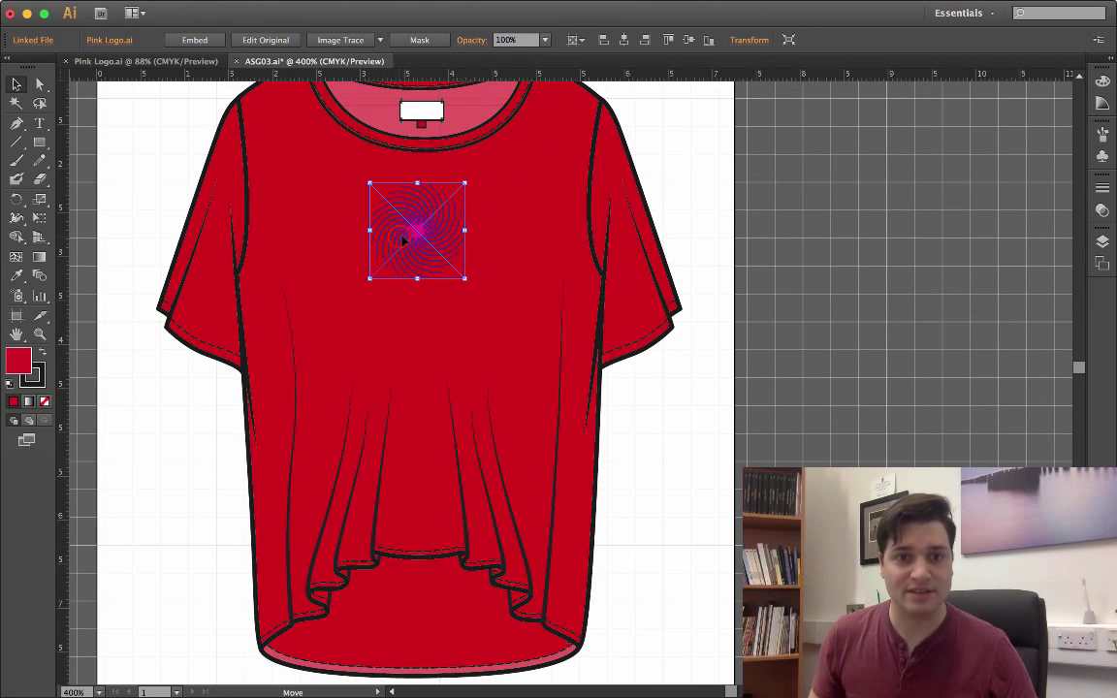
left_click_drag(417, 229, 512, 221)
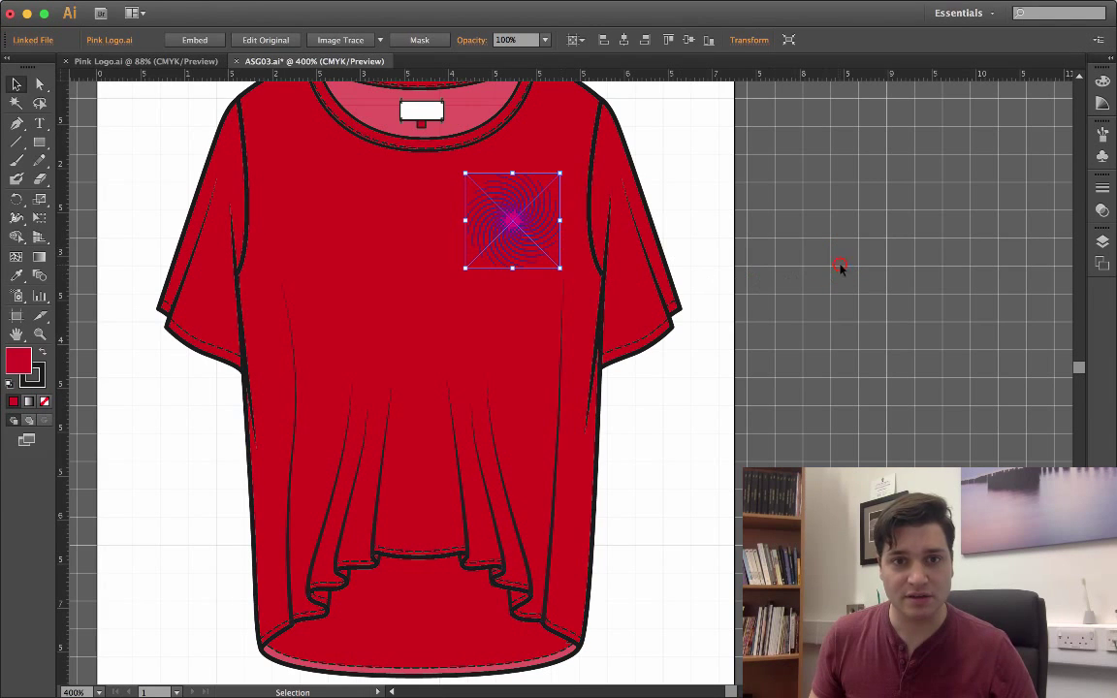